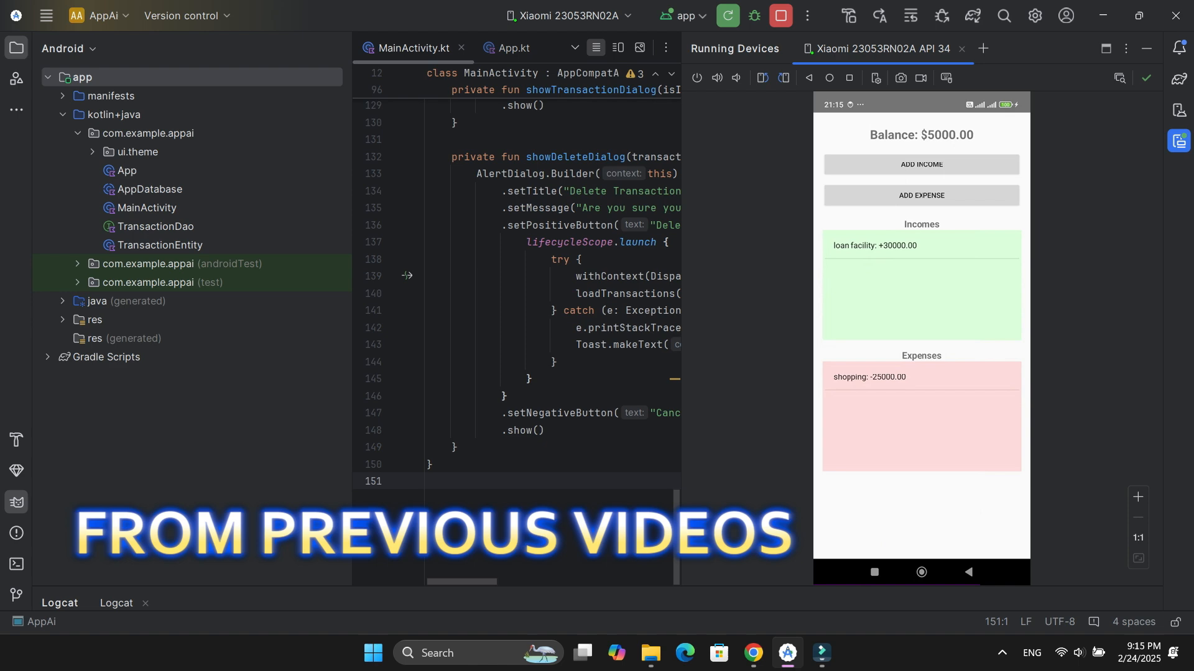
Step: Switch from the running AppAi project to a new ChatGPT chat in Chrome
{"action": "left_click", "coordinate": [753, 654]}
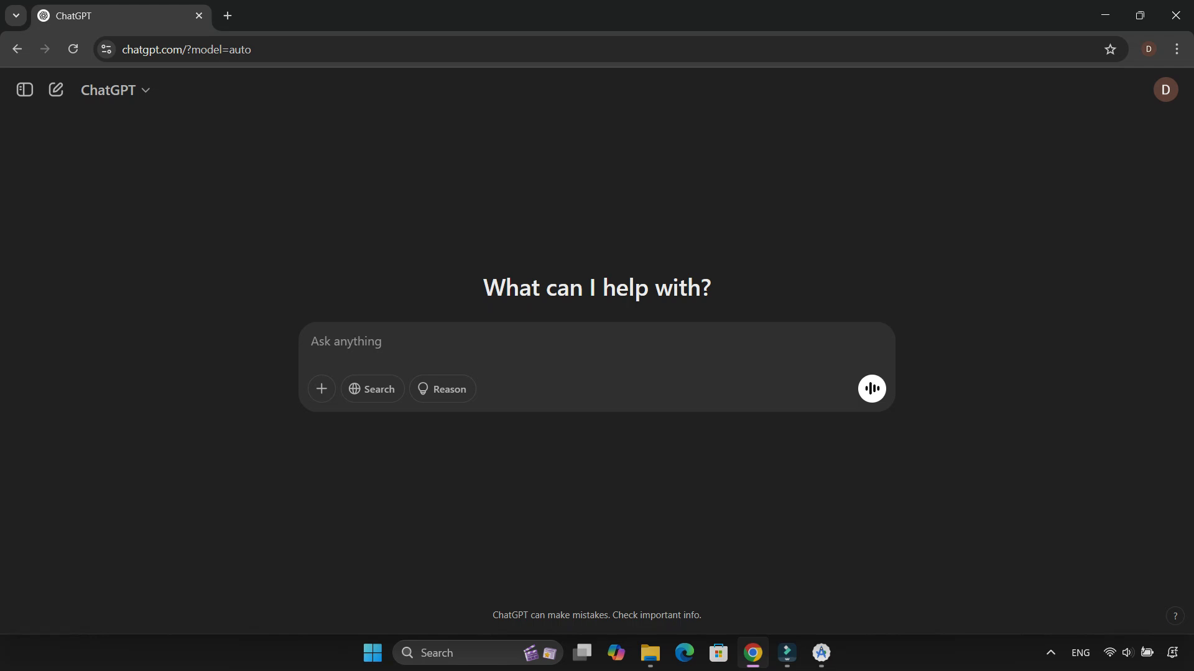
Step: Send a prompt asking to make the Kotlin app's XML UI more modernized without changing it too much
{"action": "type", "text": "h"}
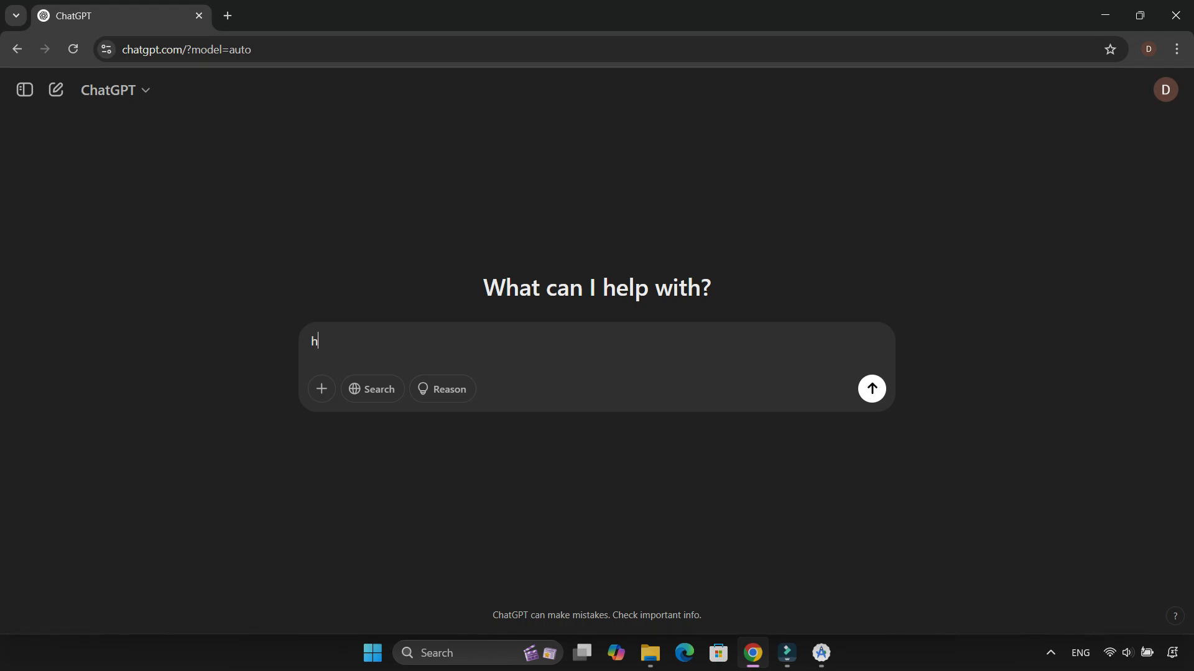
{"action": "type", "text": "i i have created and"}
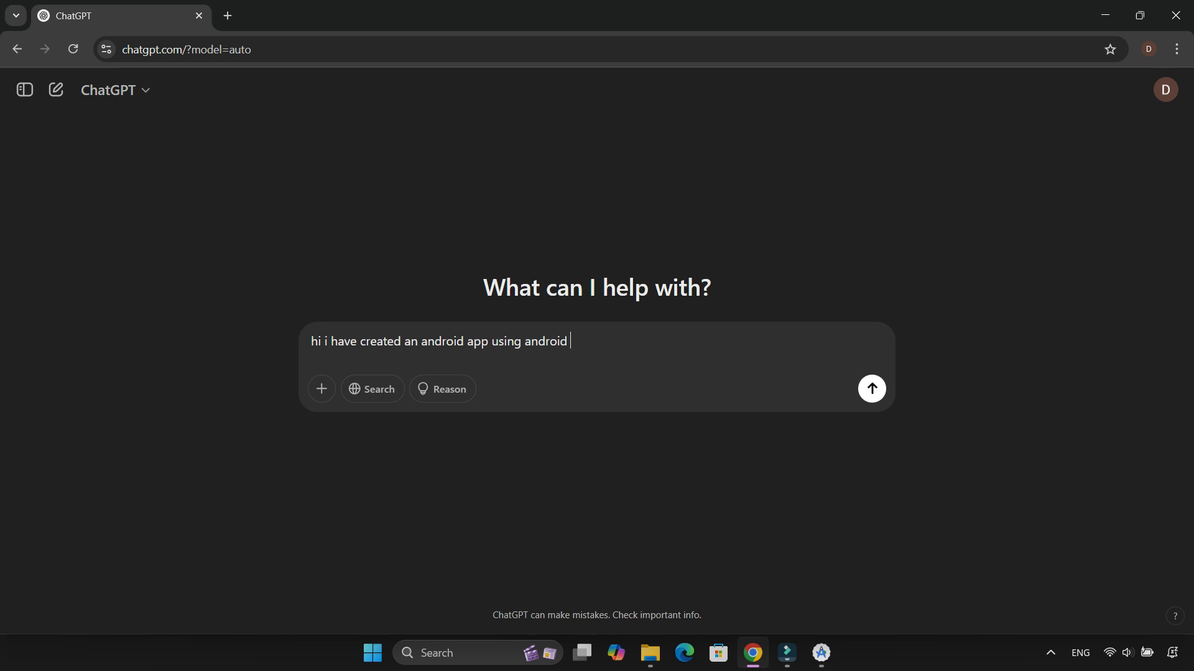
{"action": "type", "text": "stuio and kotlin."}
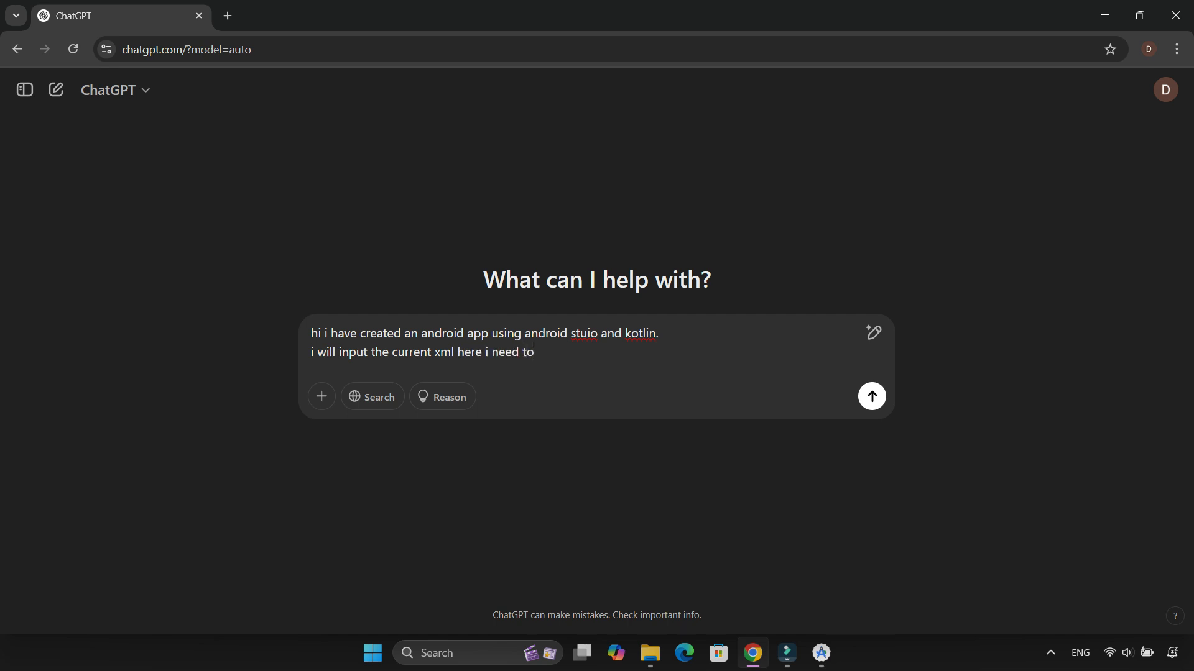
{"action": "type", "text": "make the ui more"}
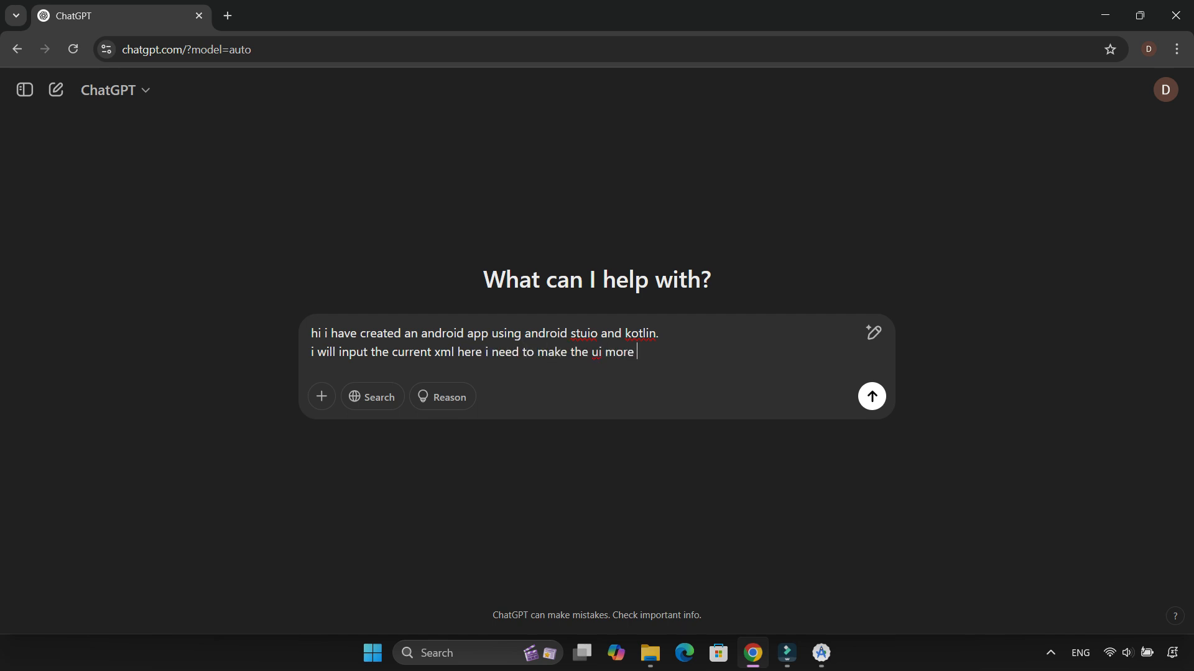
{"action": "type", "text": "modernized"}
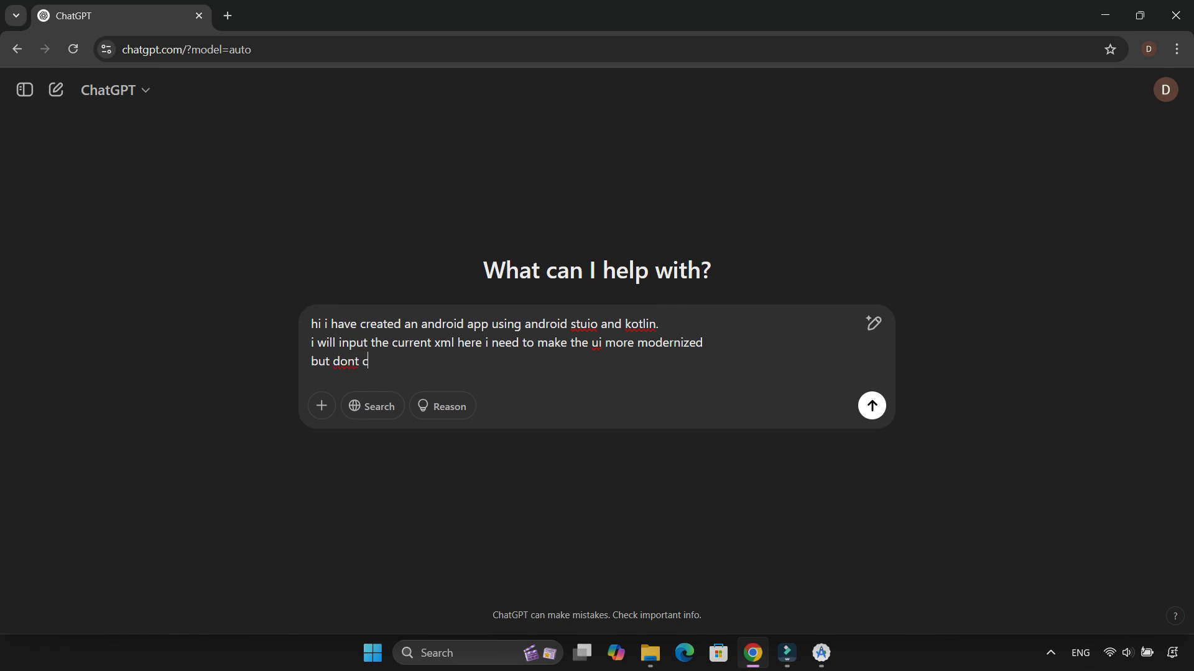
{"action": "type", "text": "hange it too much"}
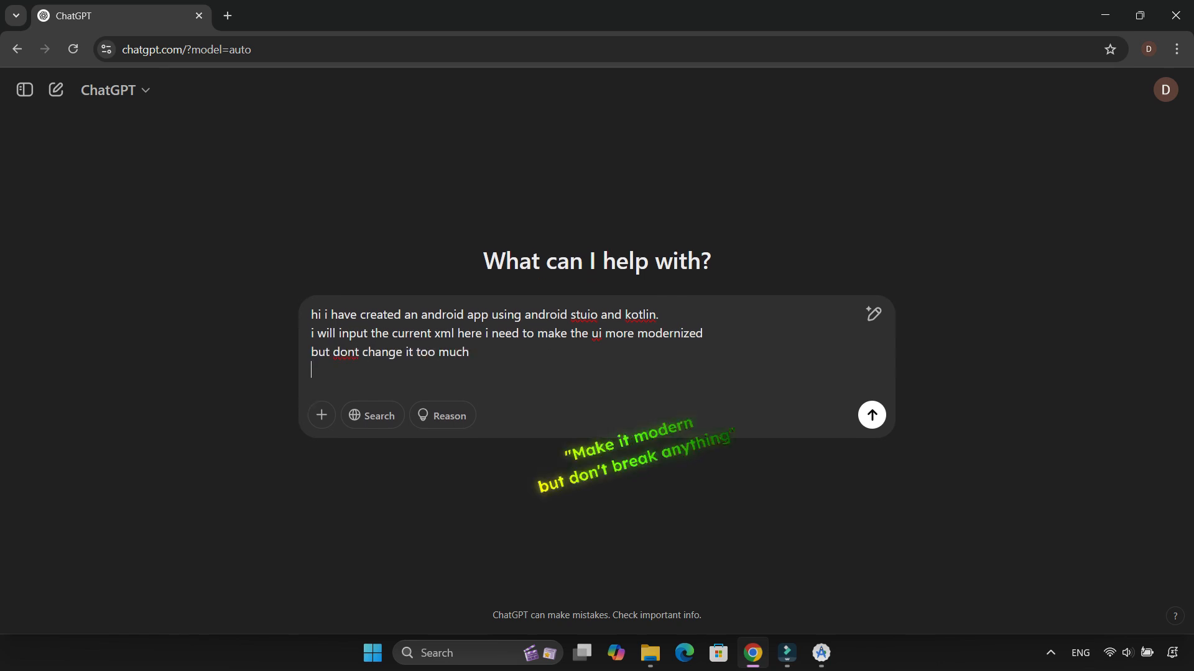
{"action": "left_click", "coordinate": [872, 415]}
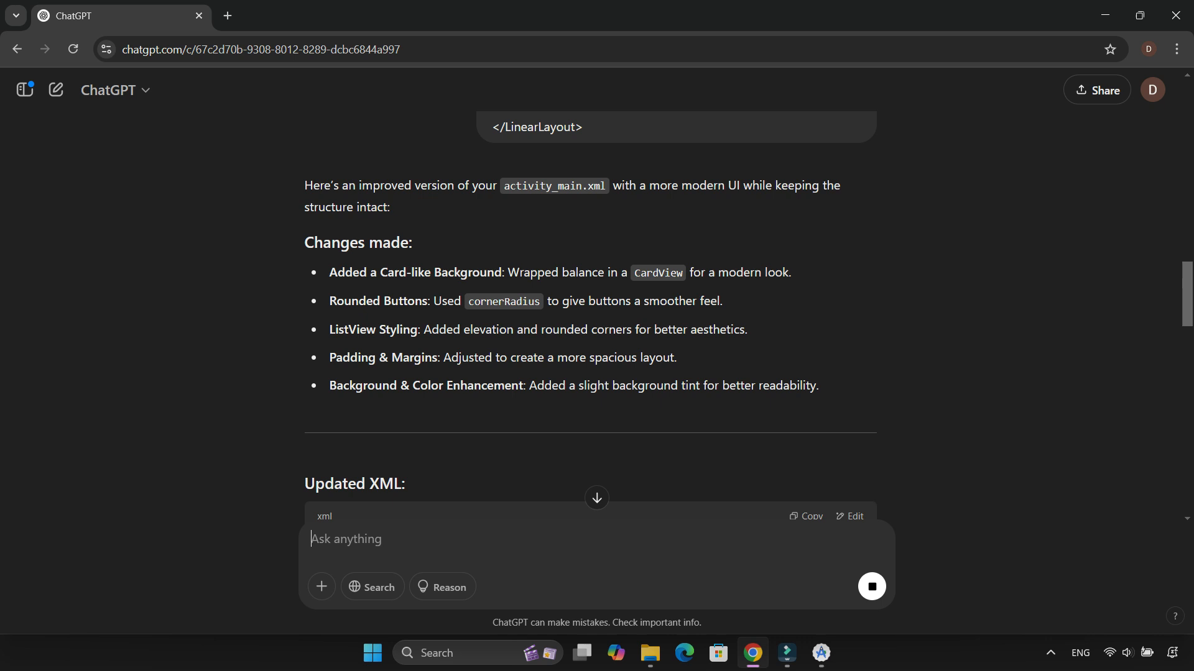
Step: Copy the updated CardView activity_main.xml and the rounded_button.xml shape code from the reply
{"action": "scroll", "scroll_direction": "down", "scroll_amount": 3}
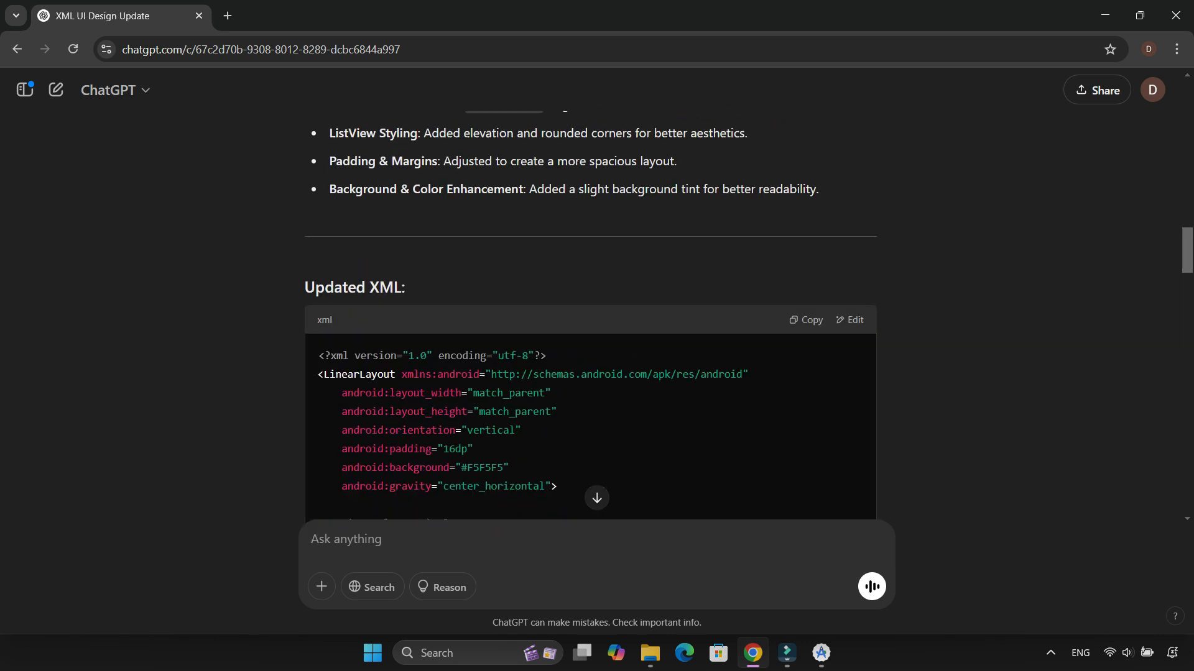
{"action": "left_click", "coordinate": [821, 654]}
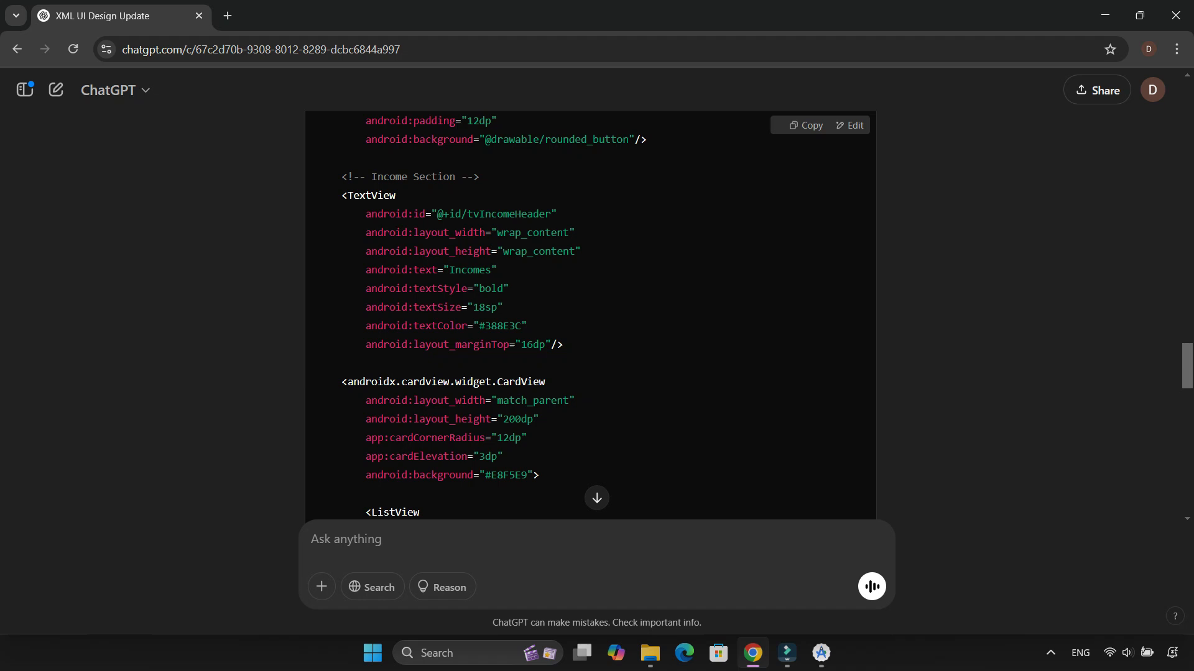
{"action": "scroll", "scroll_direction": "down", "scroll_amount": 3}
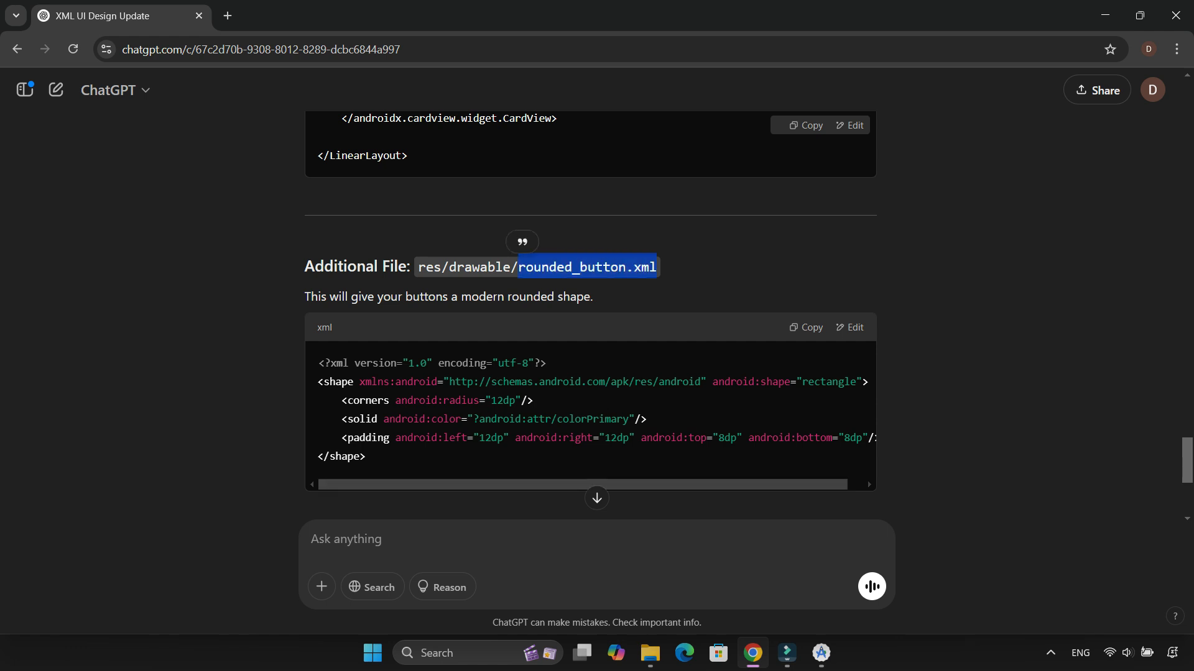
{"action": "left_click", "coordinate": [819, 653]}
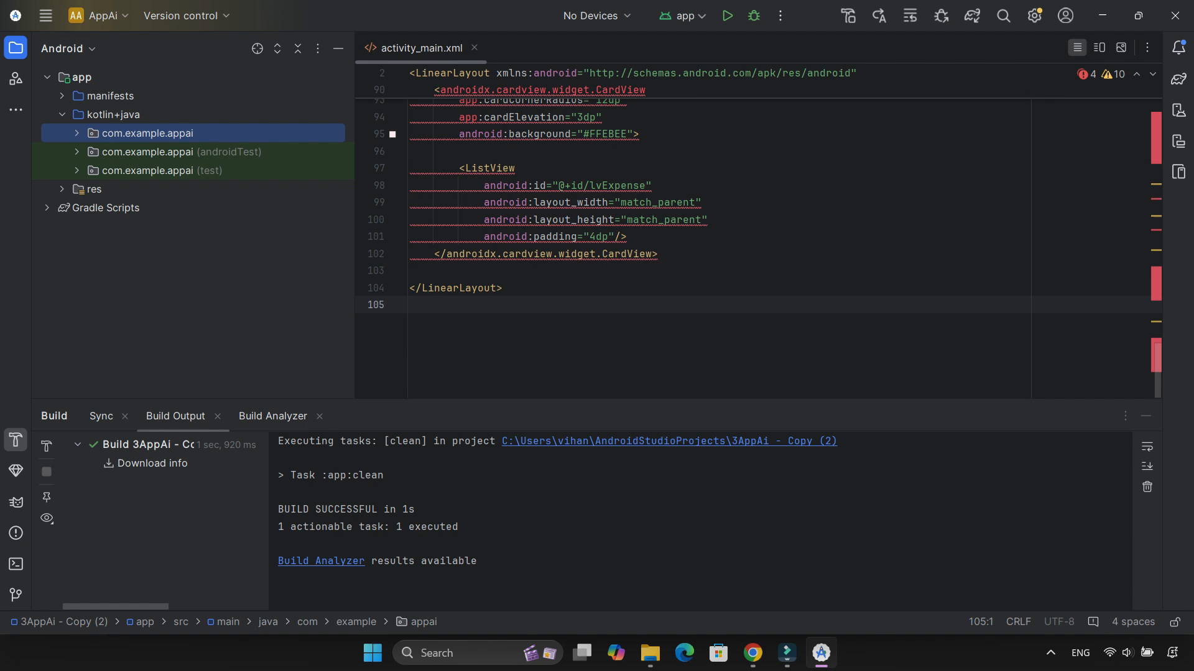
Step: Create the rounded_button.xml drawable under res/drawable, pasting its name and shape code from clipboard history
{"action": "left_click", "coordinate": [63, 189]}
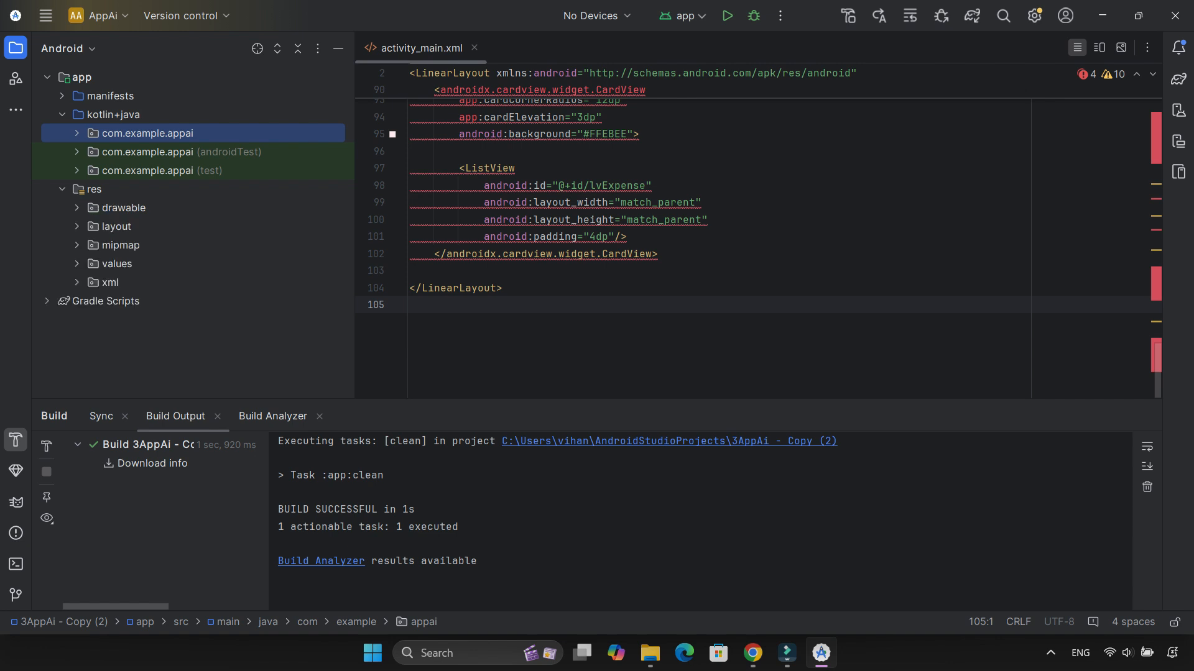
{"action": "right_click", "coordinate": [124, 207]}
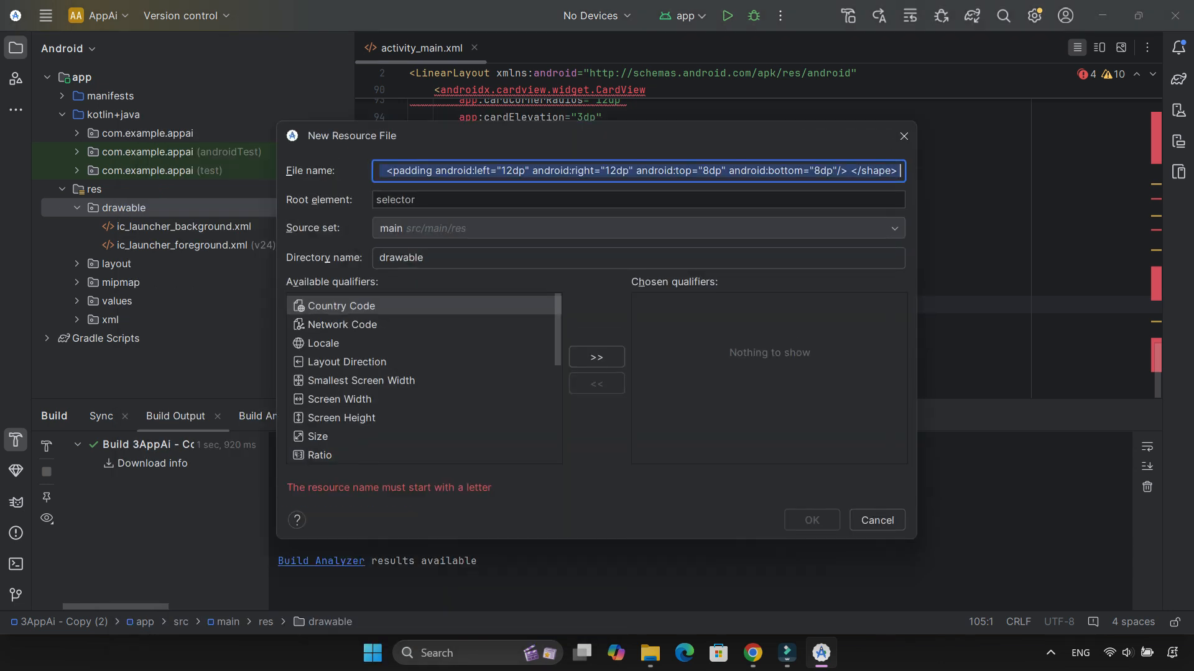
{"action": "key", "text": "Win+V"}
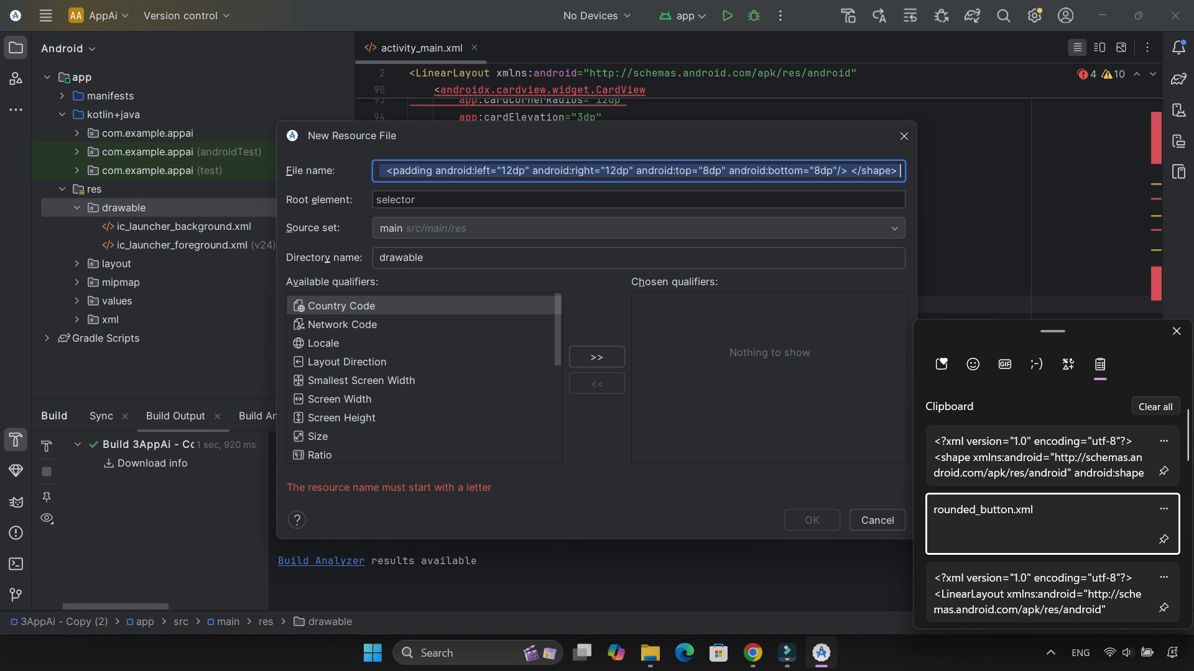
{"action": "left_click", "coordinate": [753, 653]}
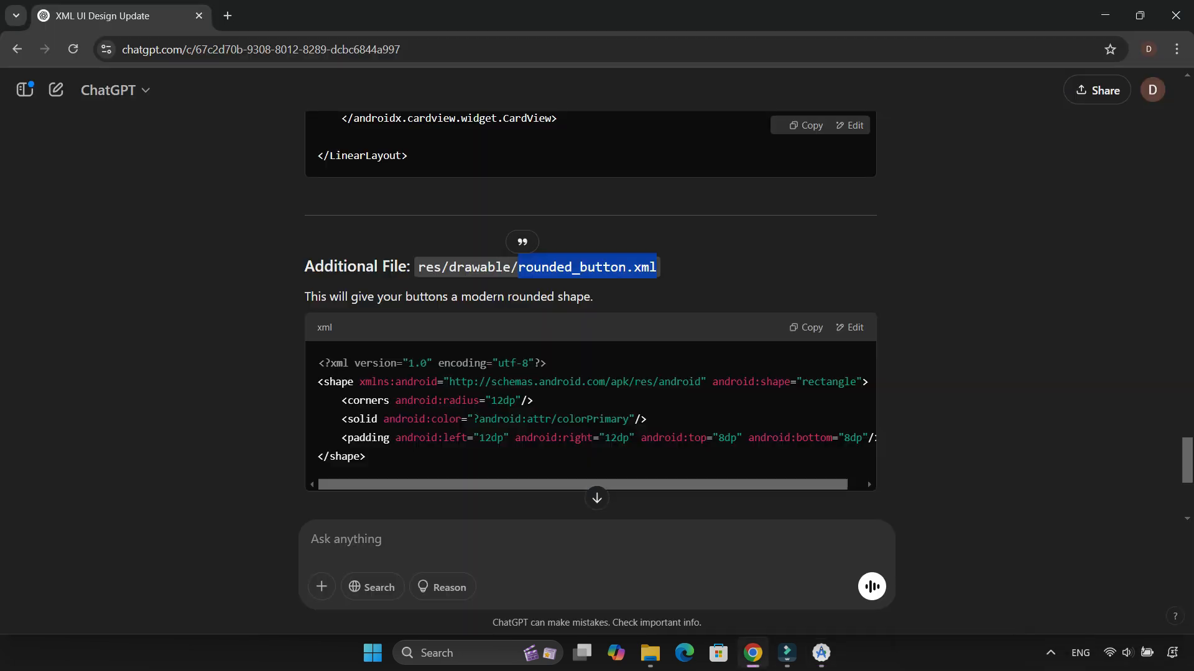
{"action": "left_click", "coordinate": [820, 670]}
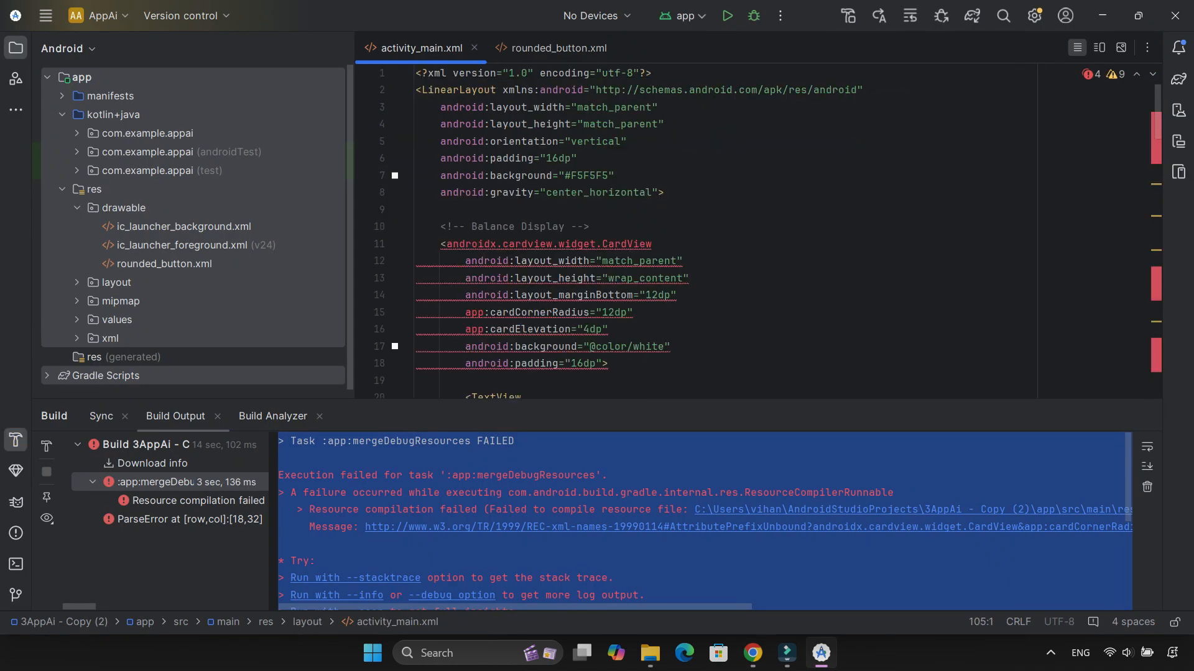
Step: Declare xmlns:app on the root LinearLayout, then bring the build error to ChatGPT
{"action": "type", "text": "xmlns:app=\"http://schemas.android.com/apk/res-auto\""}
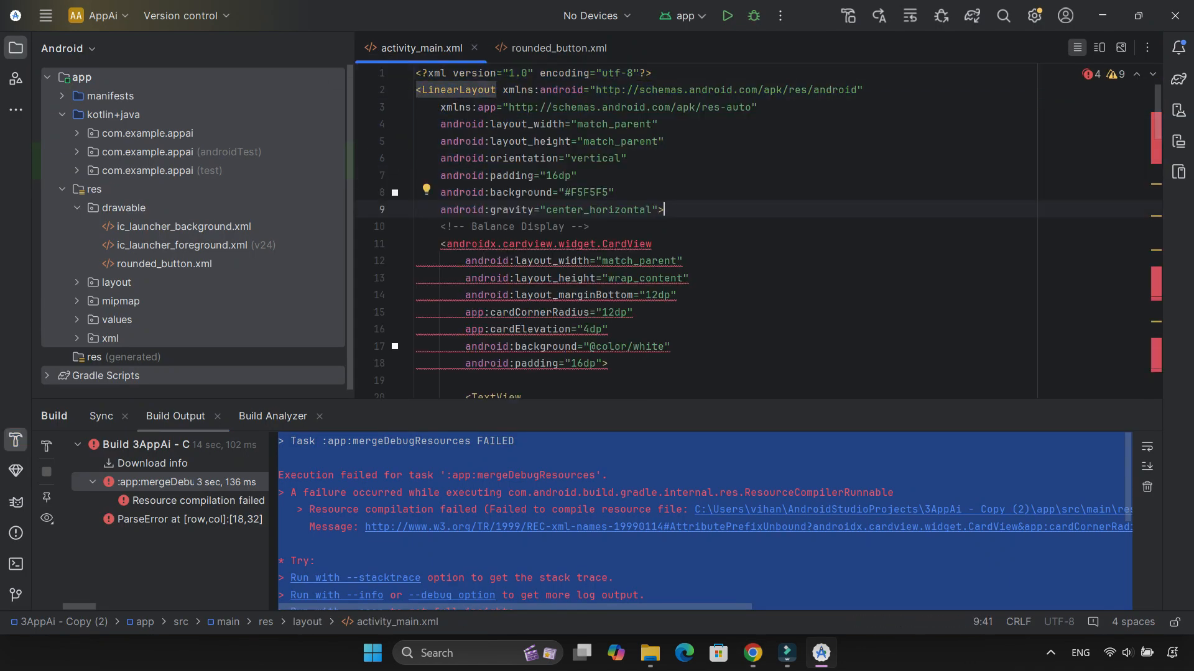
{"action": "left_click", "coordinate": [726, 16]}
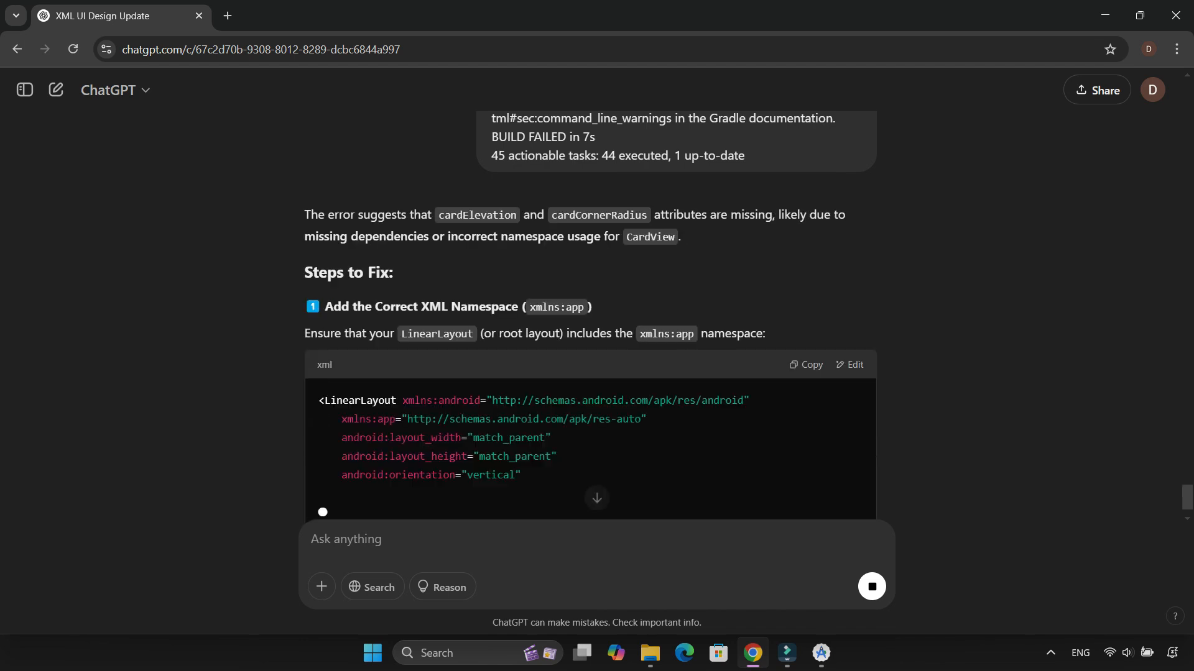
Step: Copy the androidx.cardview:cardview:1.0.0 dependency line for build.gradle.kts
{"action": "left_click", "coordinate": [818, 652]}
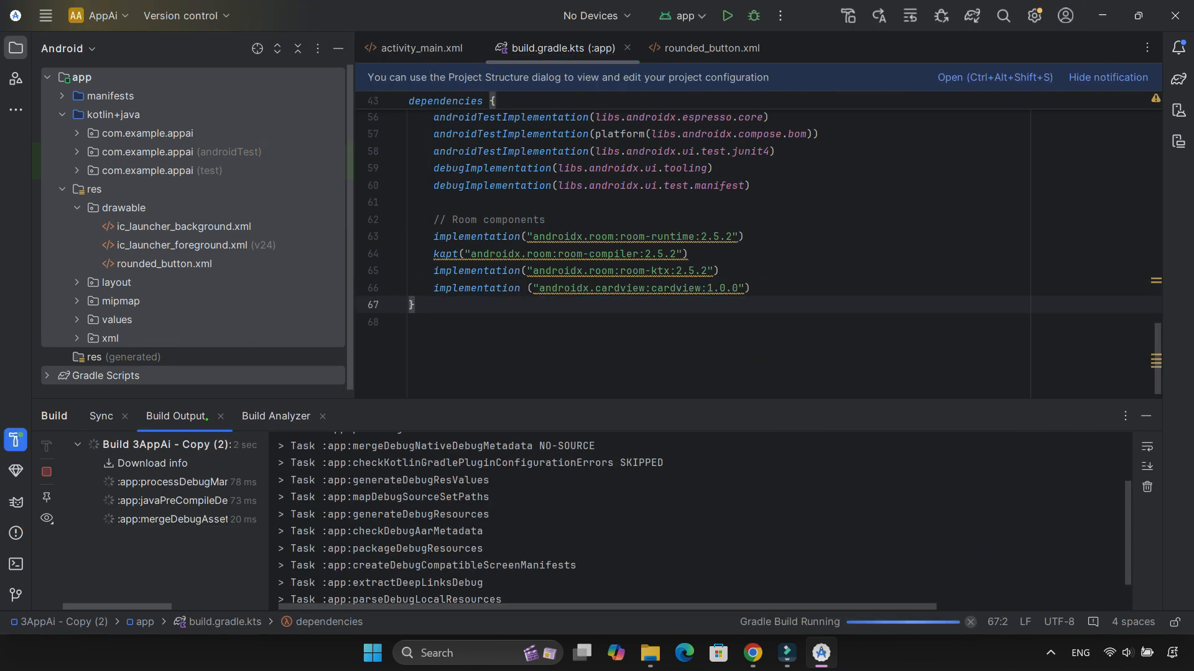
Step: Return to activity_main.xml and run the successfully built app on the Xiaomi device
{"action": "left_click", "coordinate": [422, 48]}
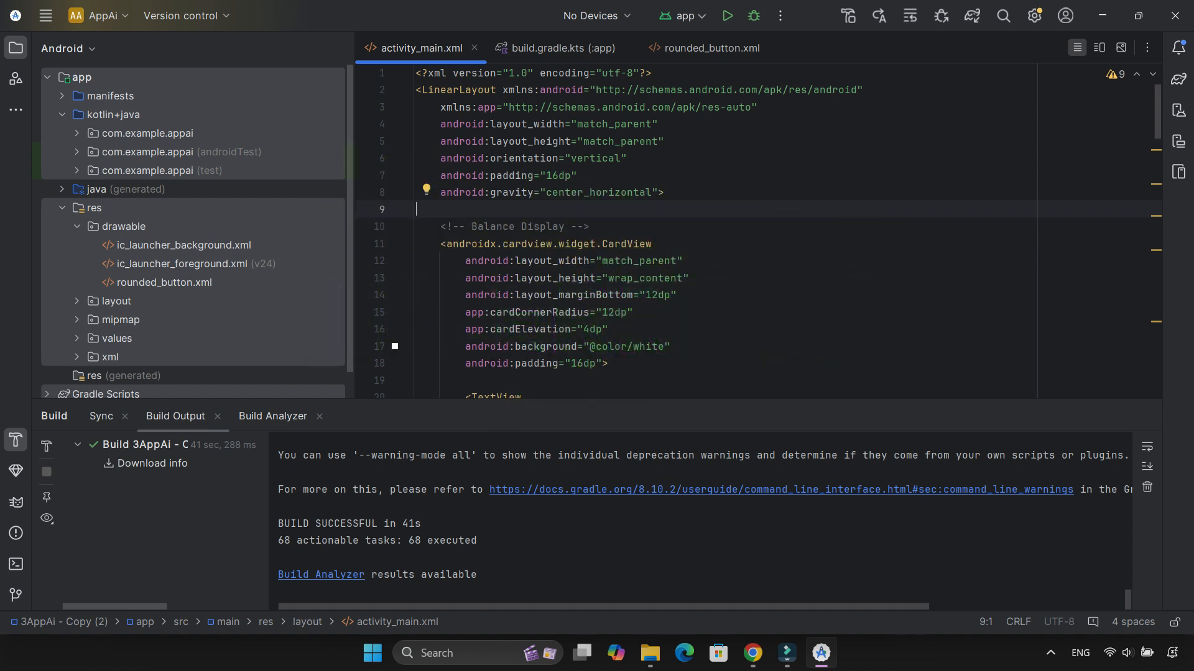
{"action": "left_click", "coordinate": [1178, 139]}
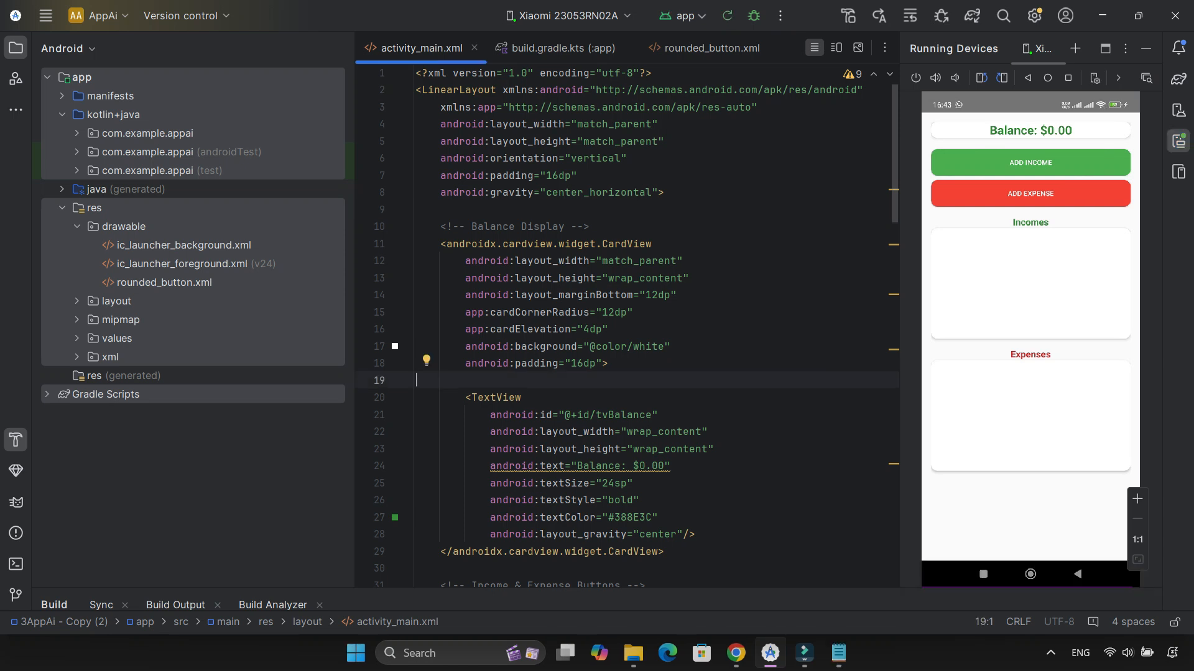
Step: Enter a salary income of 112000 in the app's Add Income dialog
{"action": "type", "text": "salary"}
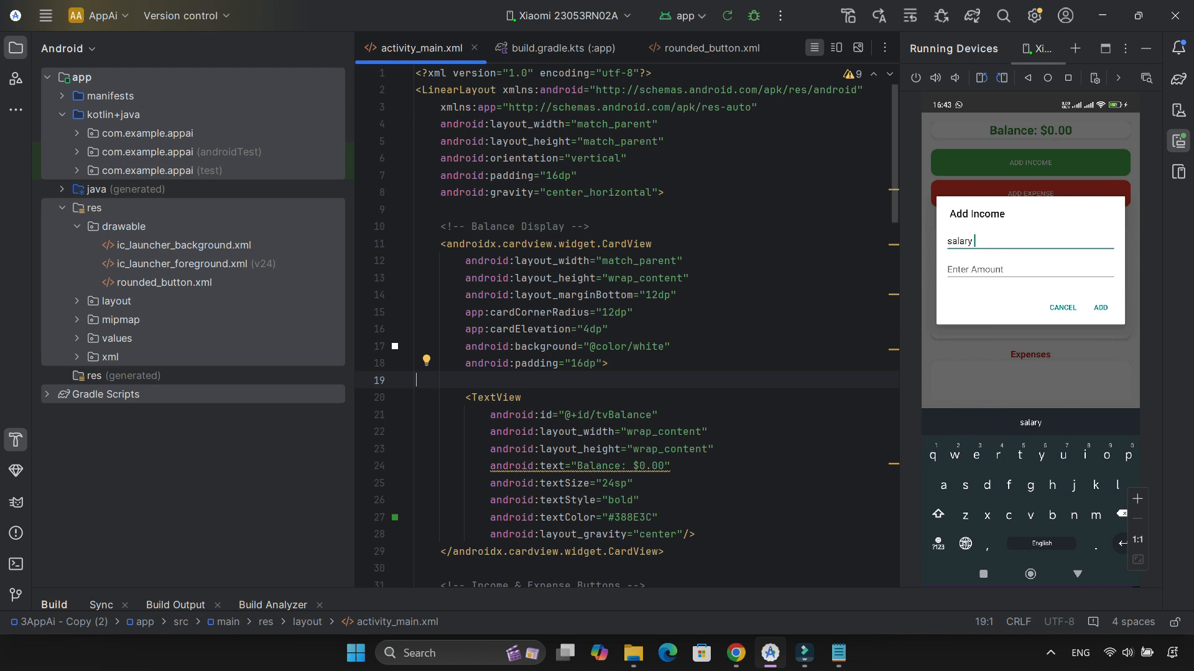
{"action": "type", "text": "112000"}
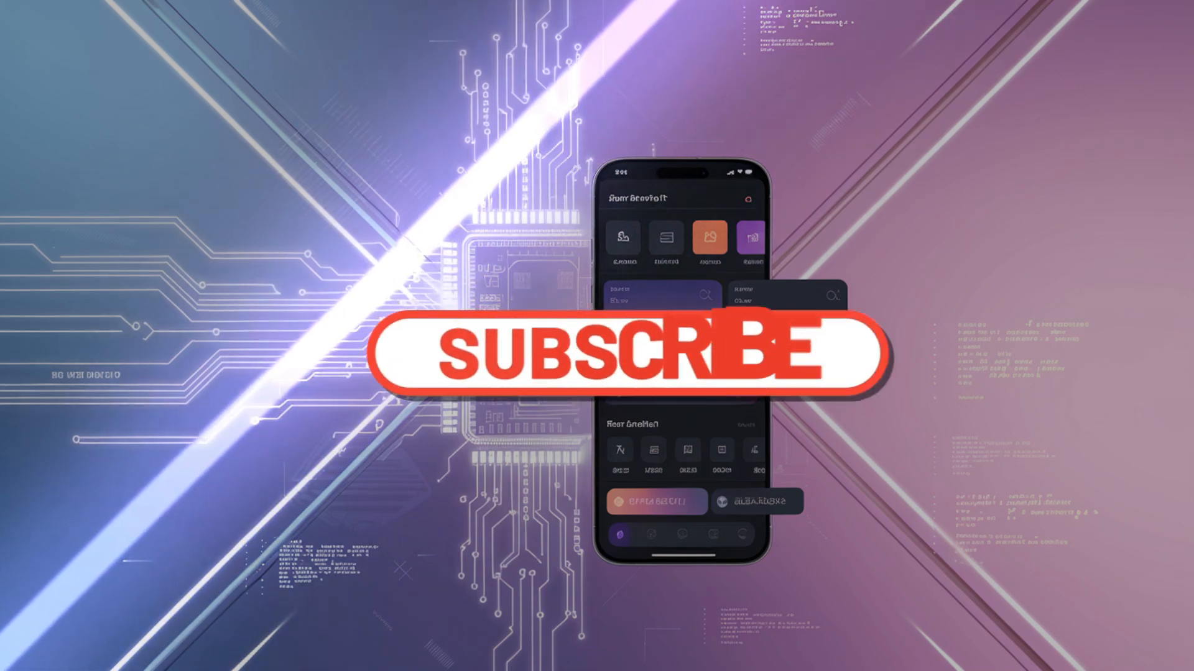
{"action": "left_click", "coordinate": [626, 358]}
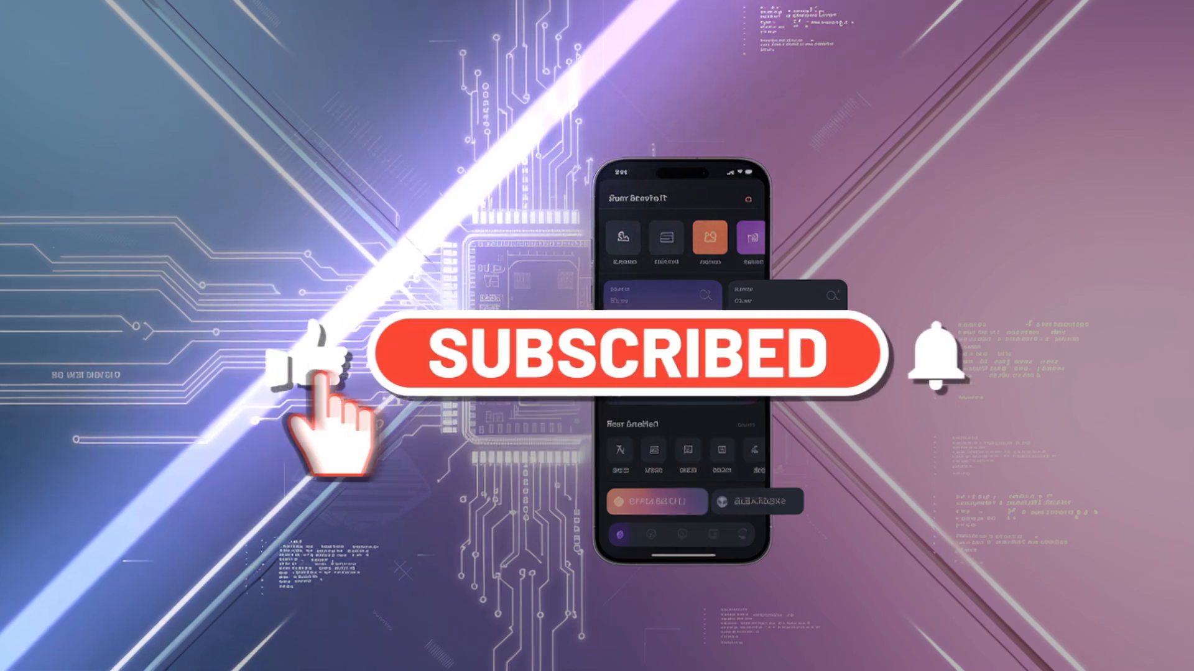